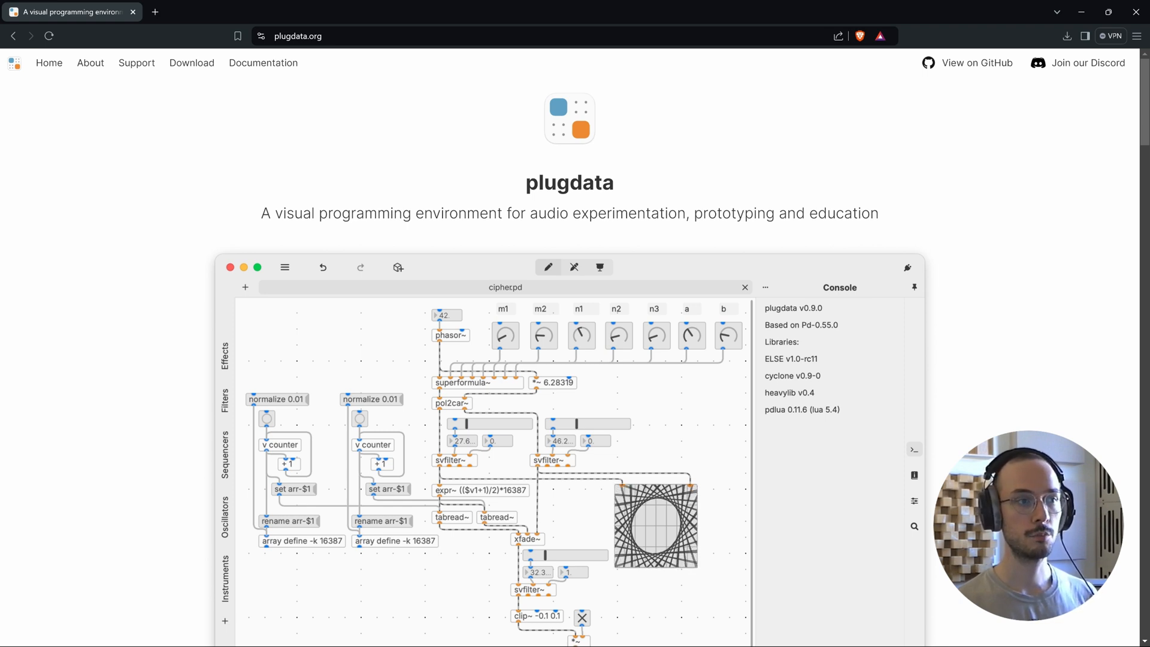
pyautogui.moveTo(191, 62)
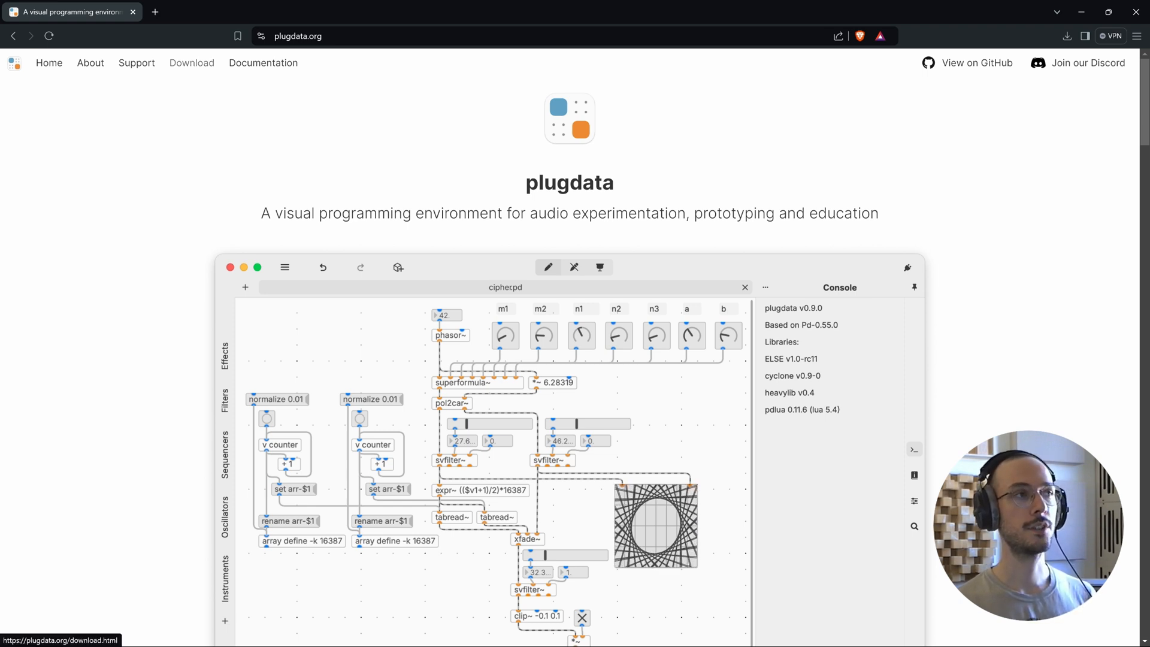
# Navigate from plugdata.org to the Download page listing the v0.9.0 builds
pyautogui.click(192, 62)
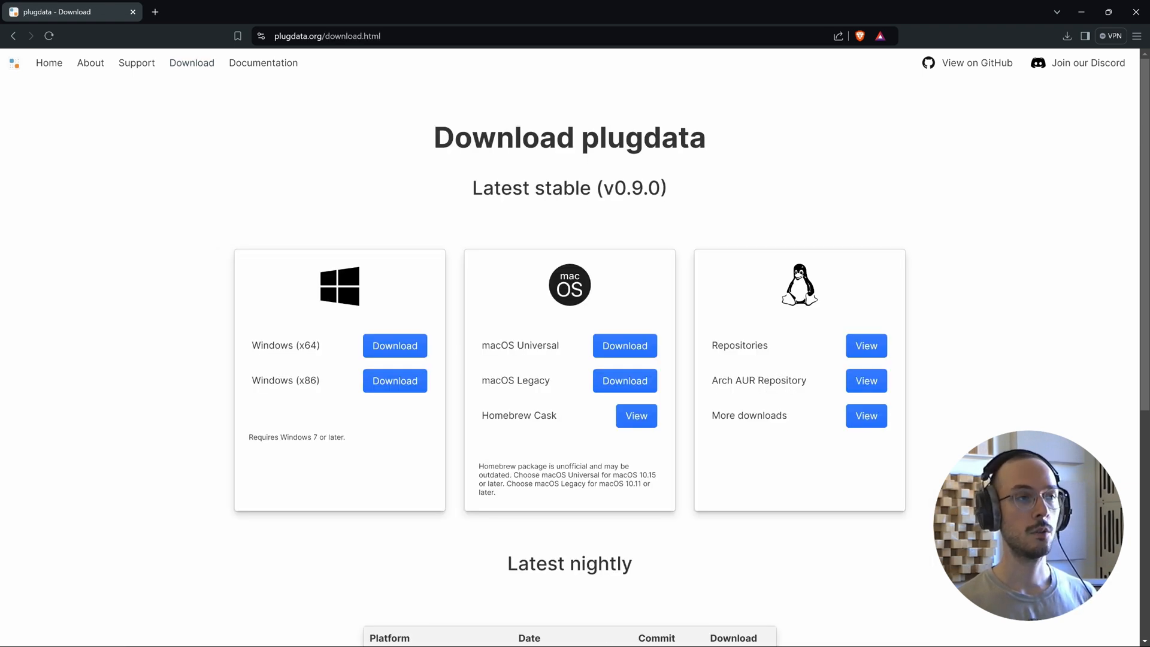
pyautogui.moveTo(394, 345)
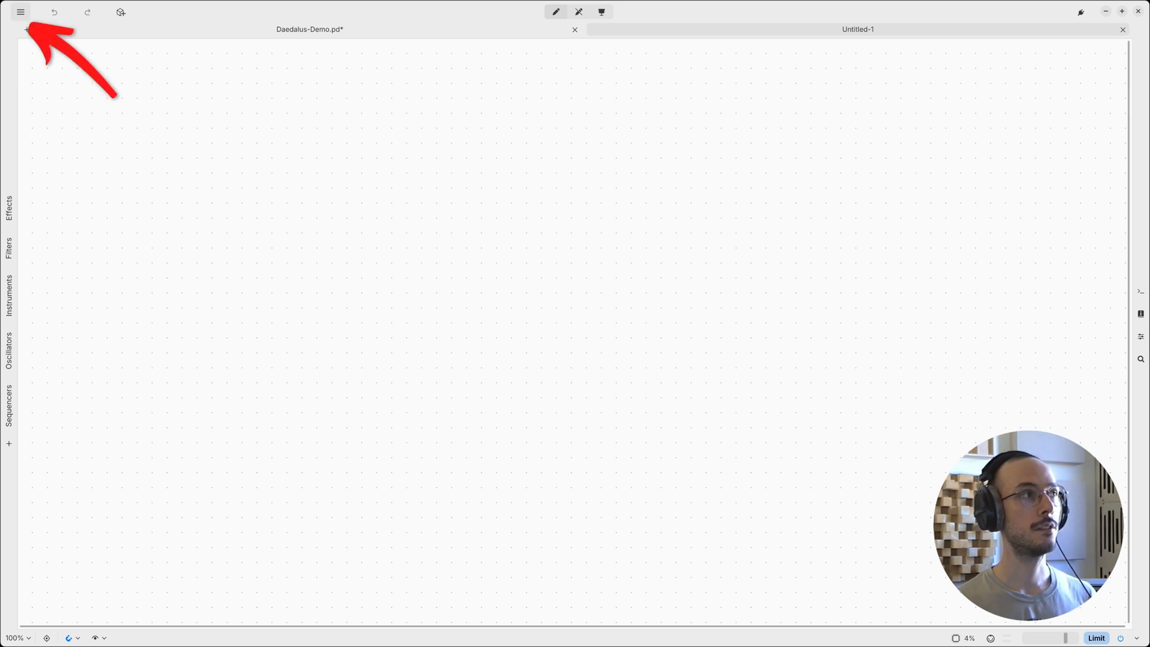
# Review the patch options in the main menu before placing the empty object box
pyautogui.click(20, 12)
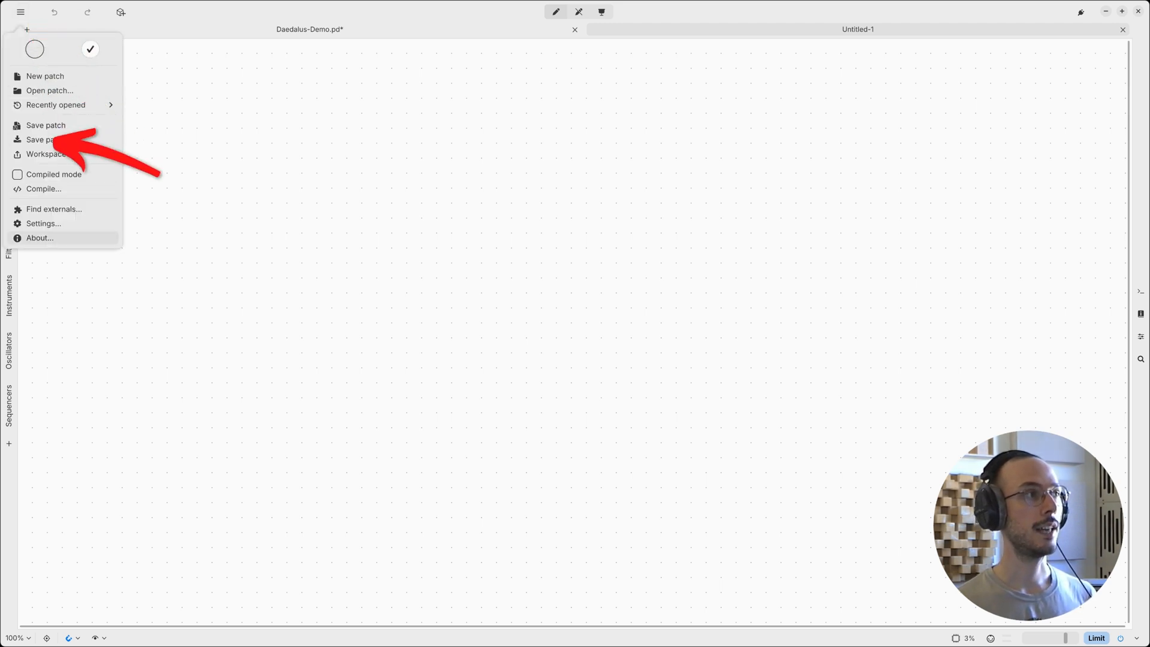
pyautogui.click(43, 222)
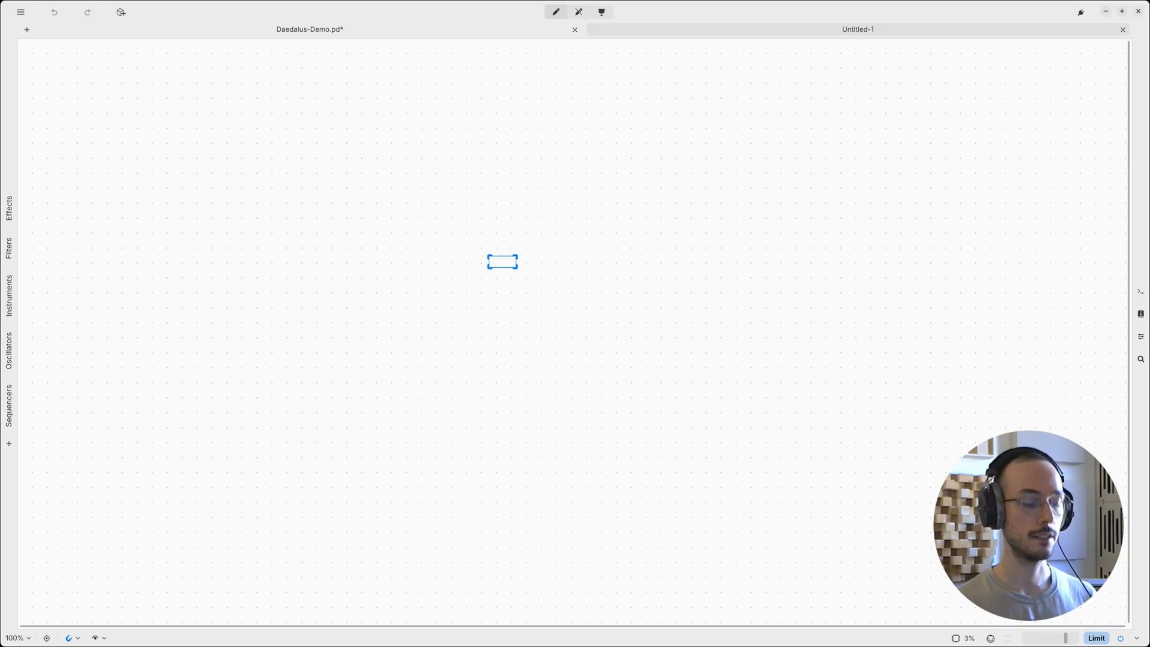
# Make the box a daedalus object, chosen from autocomplete, so the synth interface appears
pyautogui.write('daedalus')
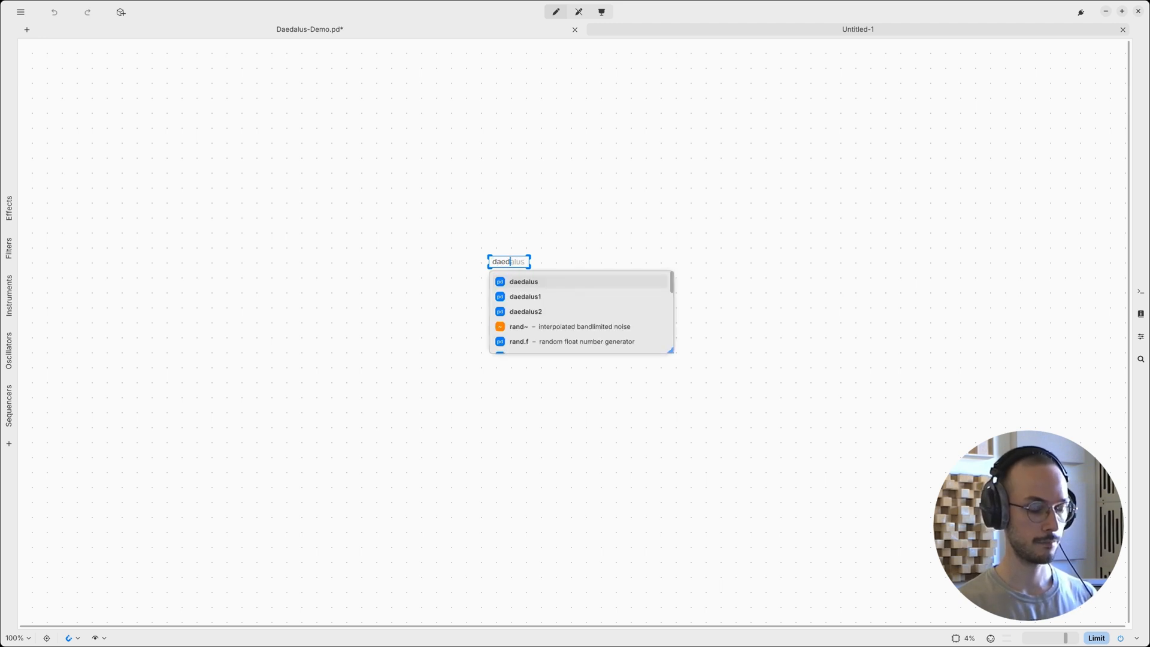
pyautogui.click(524, 282)
pyautogui.write('output~')
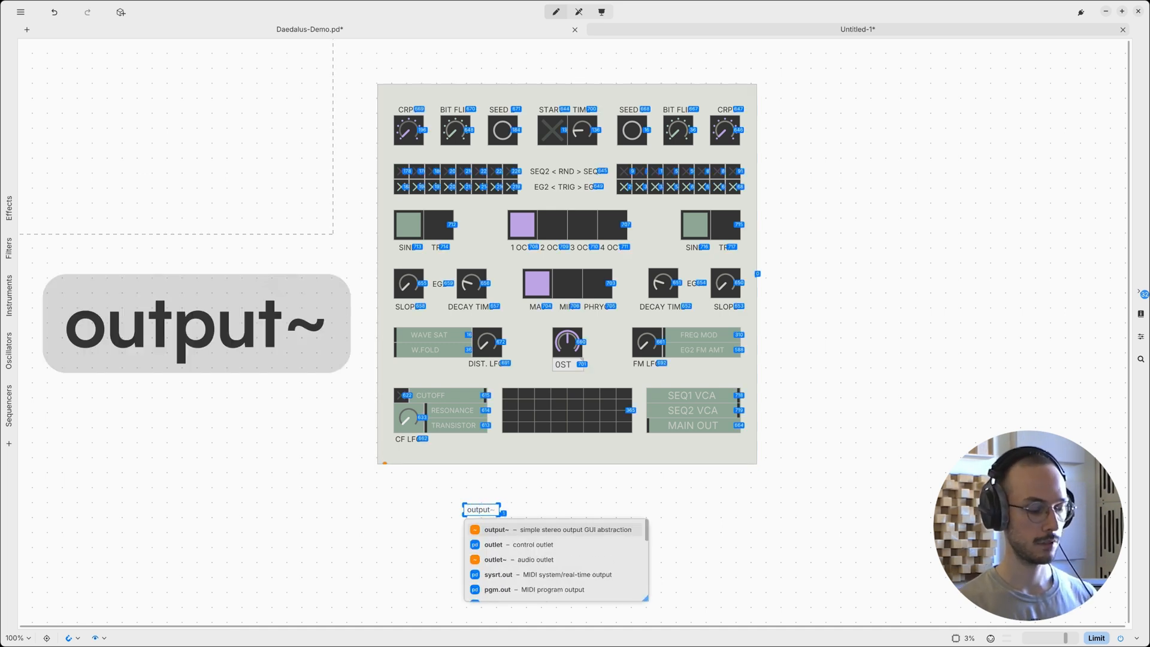
# Add an output~ stereo output module beneath the synth, wired to its audio outlet
pyautogui.click(496, 528)
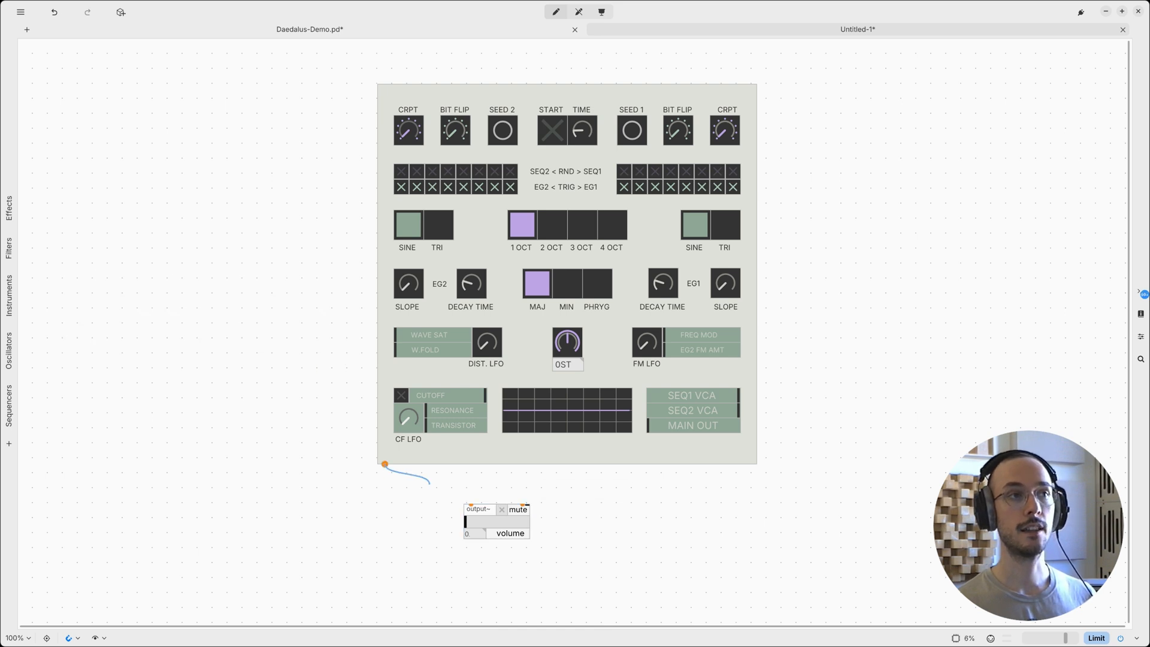
pyautogui.moveTo(469, 504)
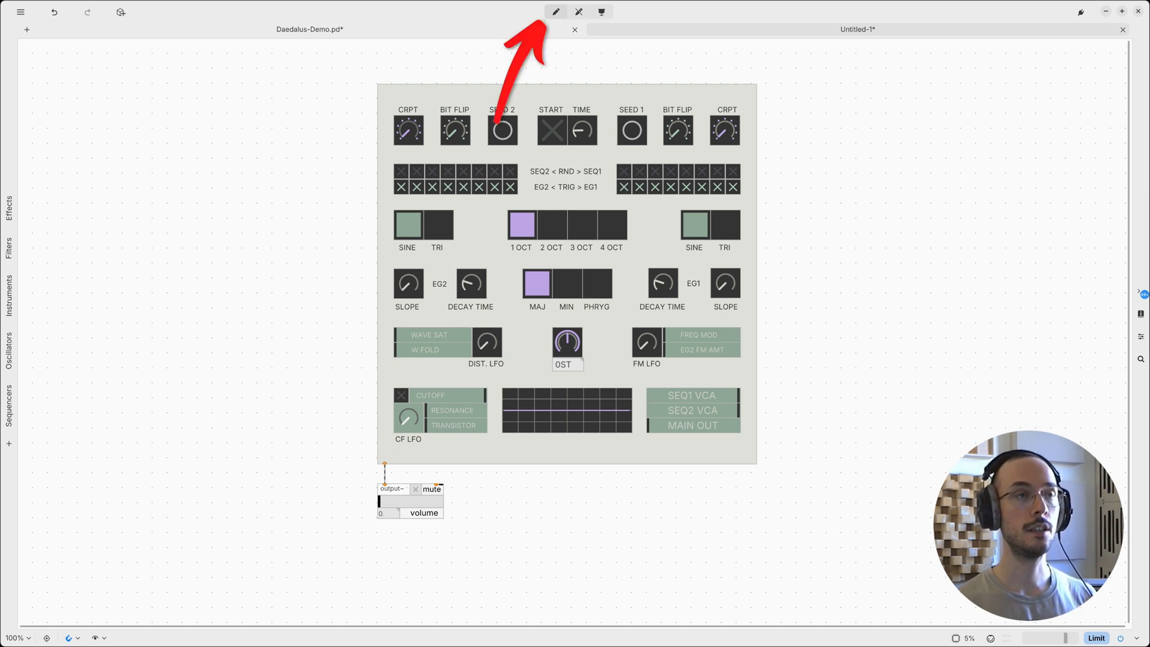
pyautogui.moveTo(579, 12)
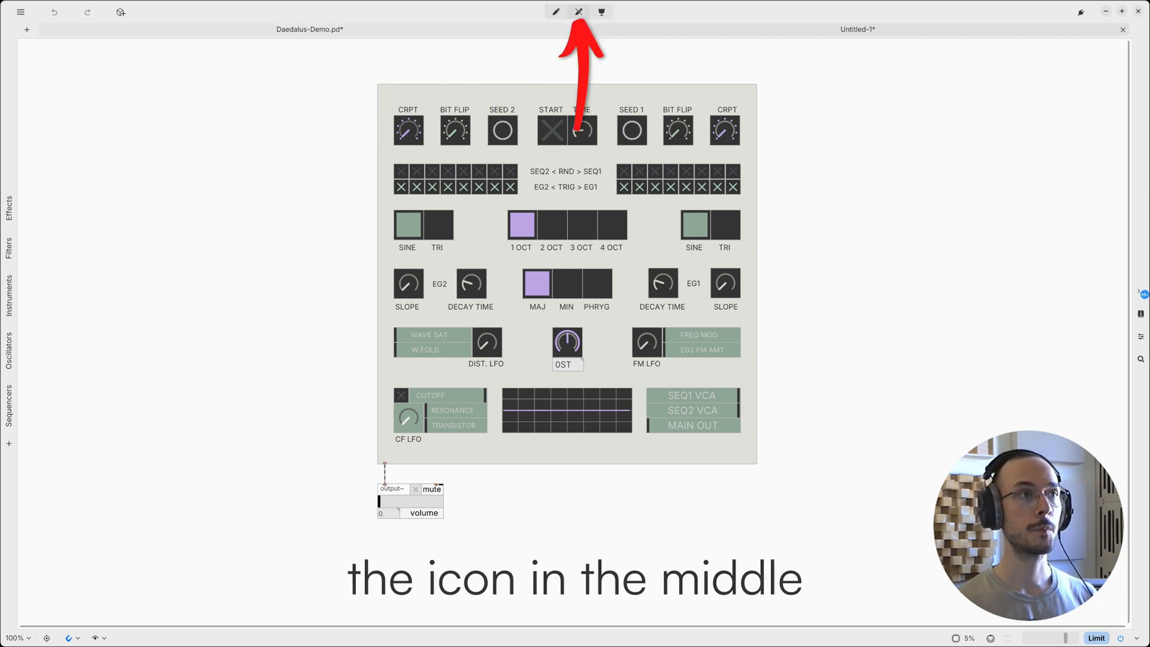
# Switch the patch into run mode so the Daedalus controls respond
pyautogui.click(578, 12)
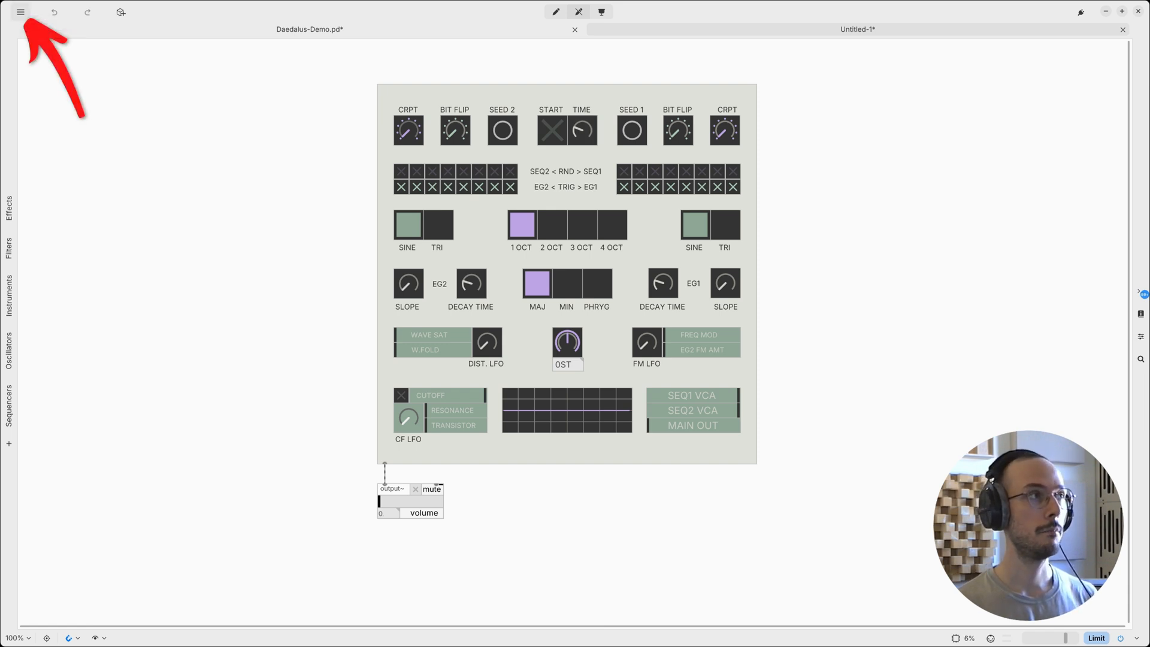
# Check the audio output device in Settings, then return to the patch
pyautogui.click(21, 12)
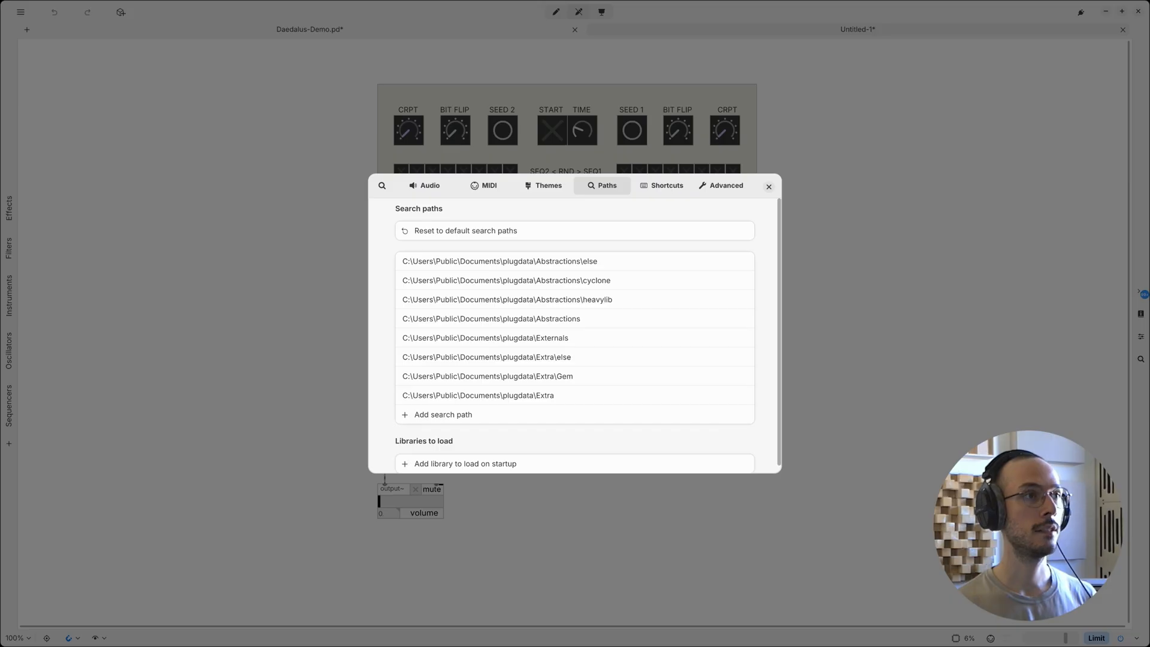
pyautogui.click(424, 185)
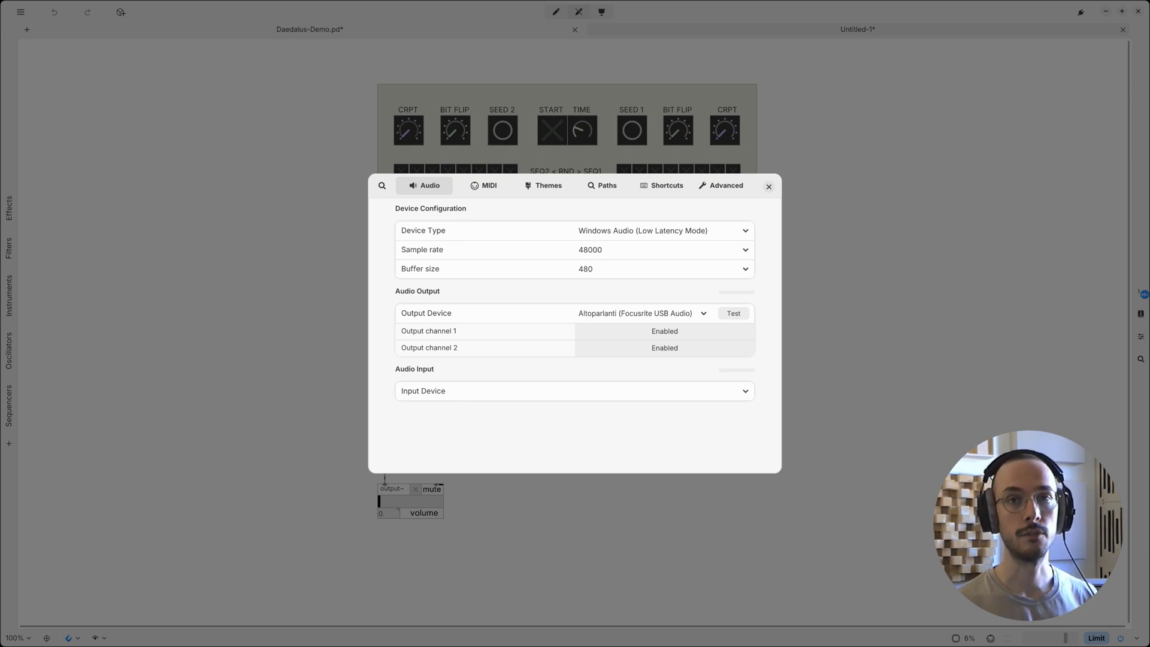
pyautogui.click(768, 187)
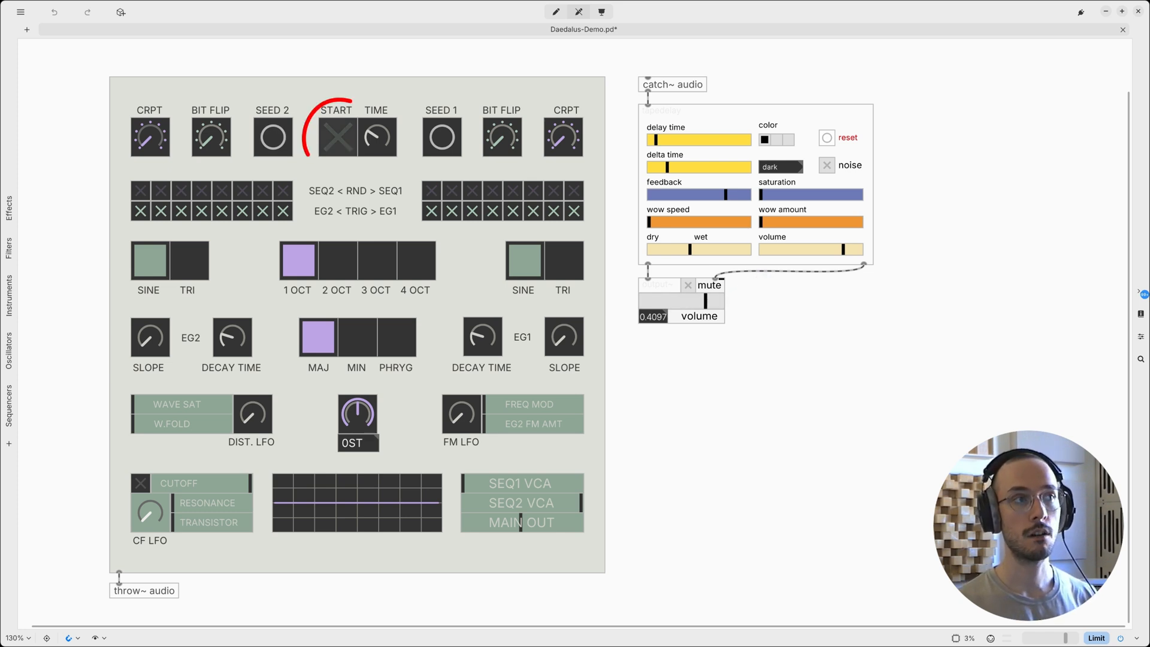
# Start the sequencer and try the 4 OCT range, PHRYG scale and octave buttons while it plays
pyautogui.click(336, 137)
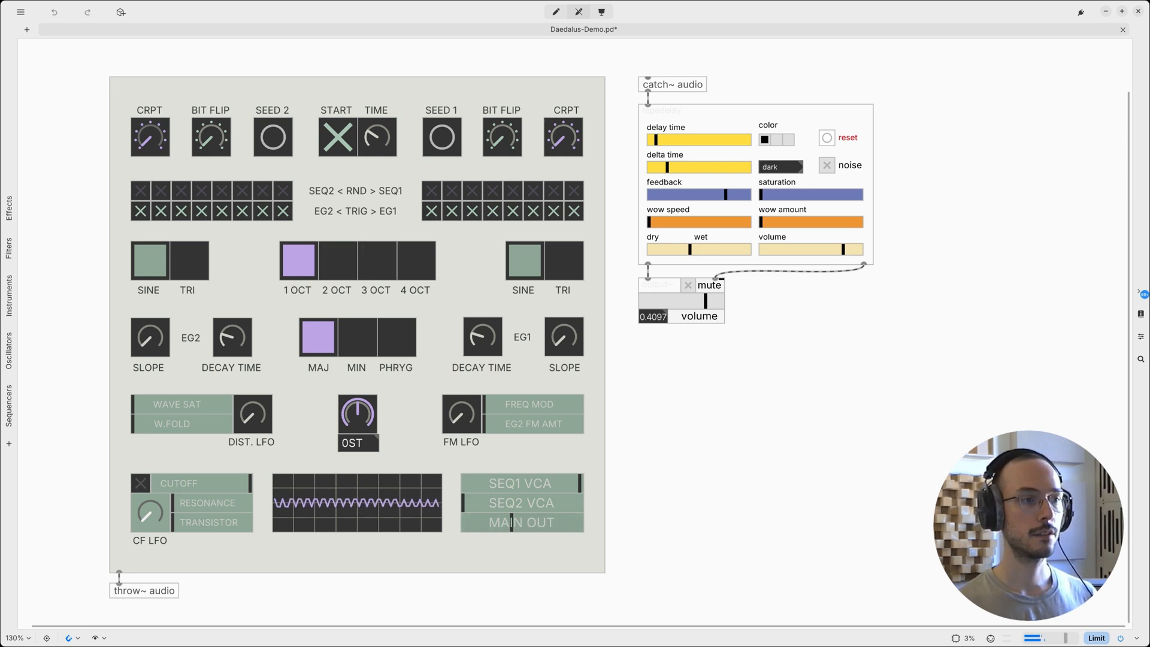
pyautogui.click(374, 261)
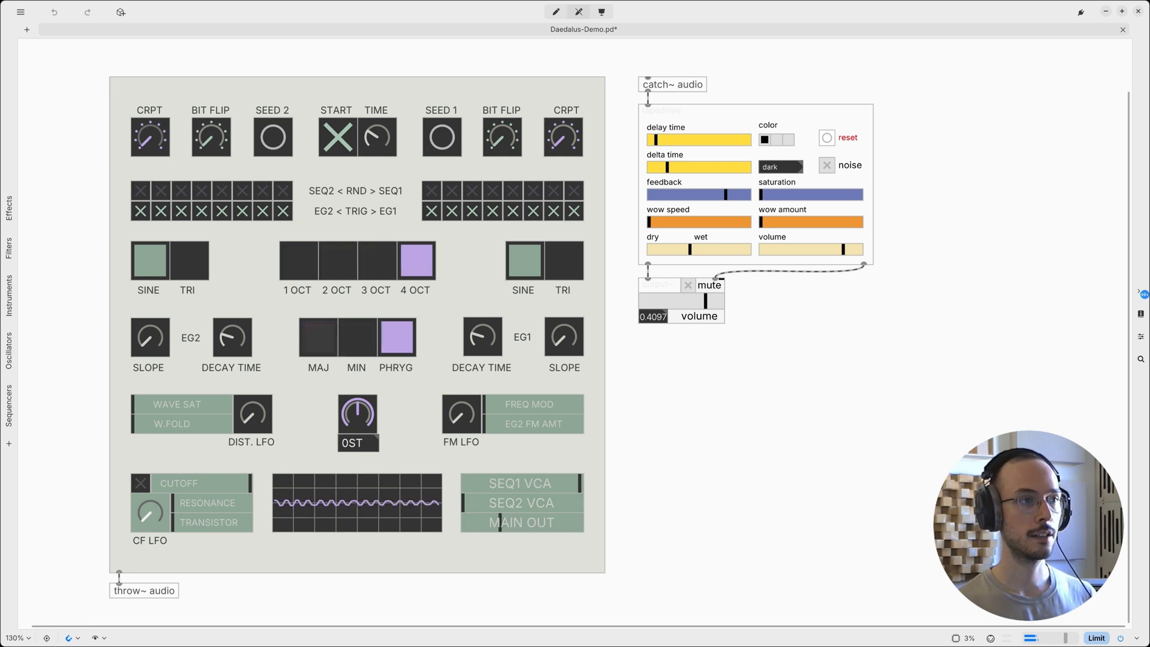
pyautogui.click(296, 261)
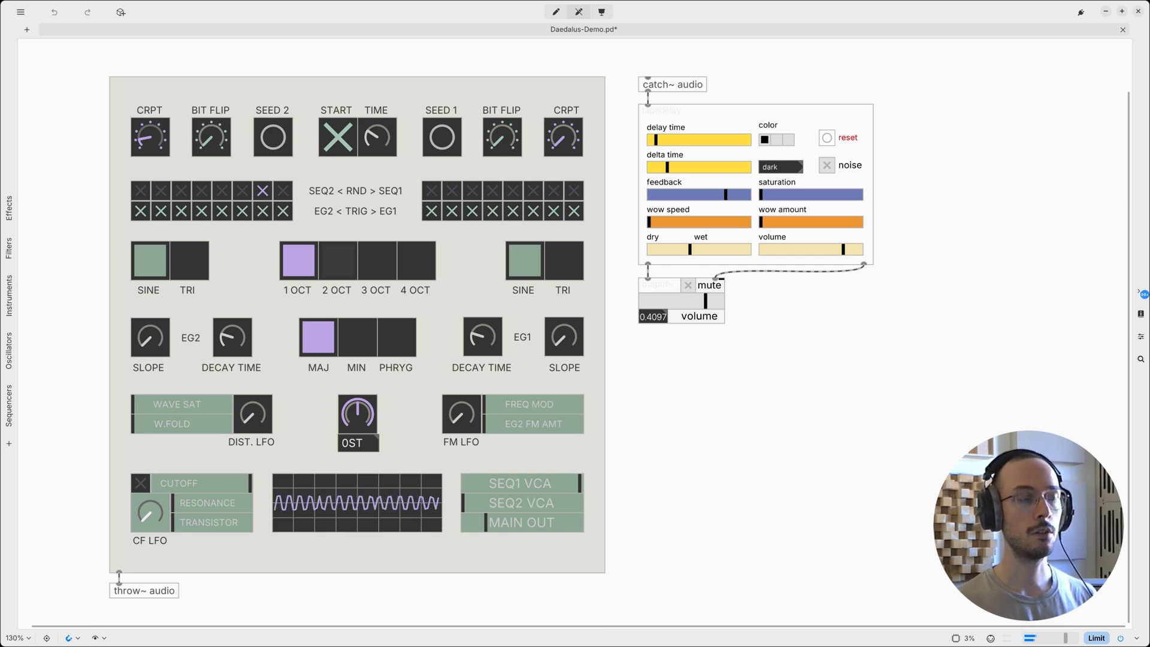
pyautogui.click(338, 262)
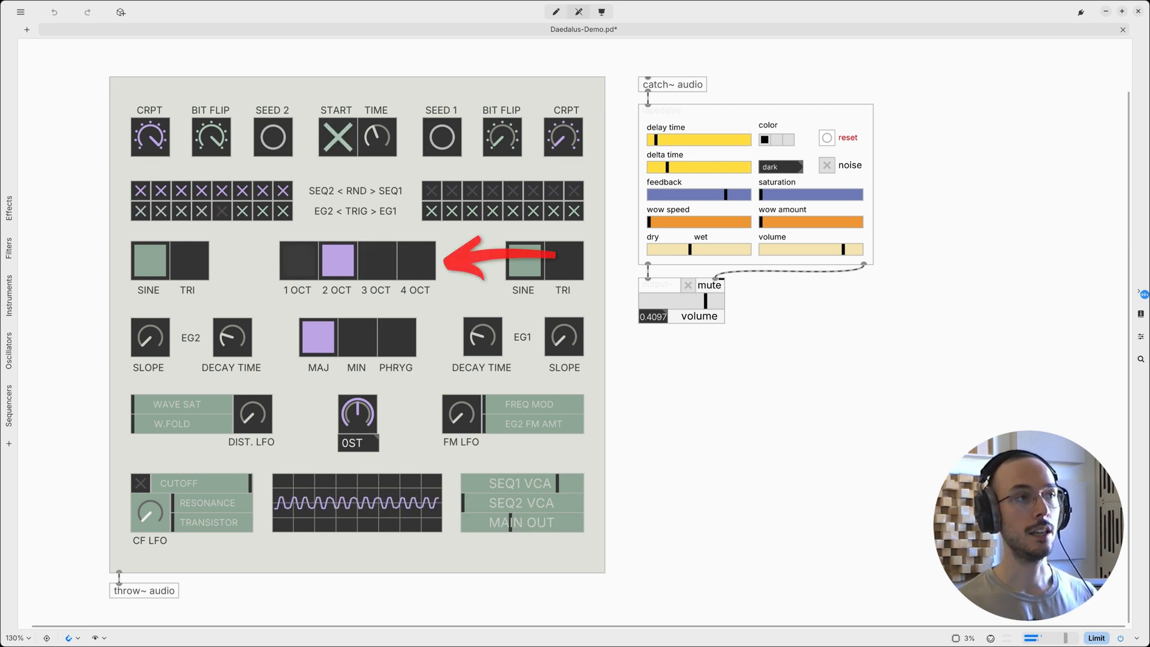
# Select the MIN scale, then move through 4 OCT to settle on a 3 OCT range
pyautogui.click(415, 260)
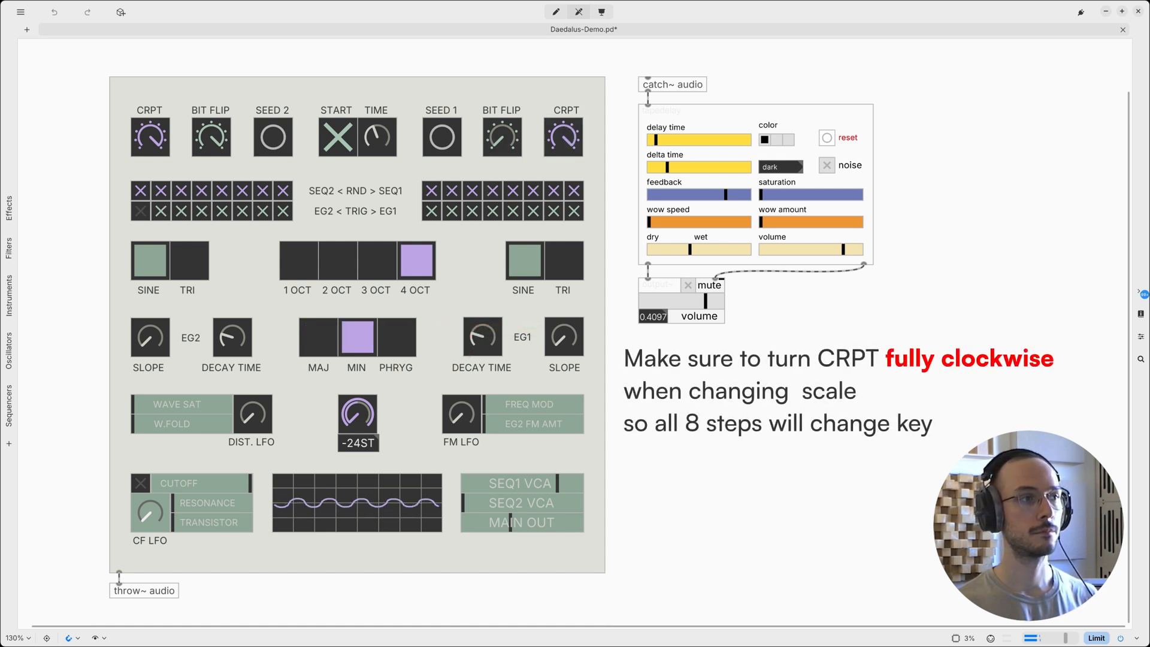
pyautogui.click(374, 261)
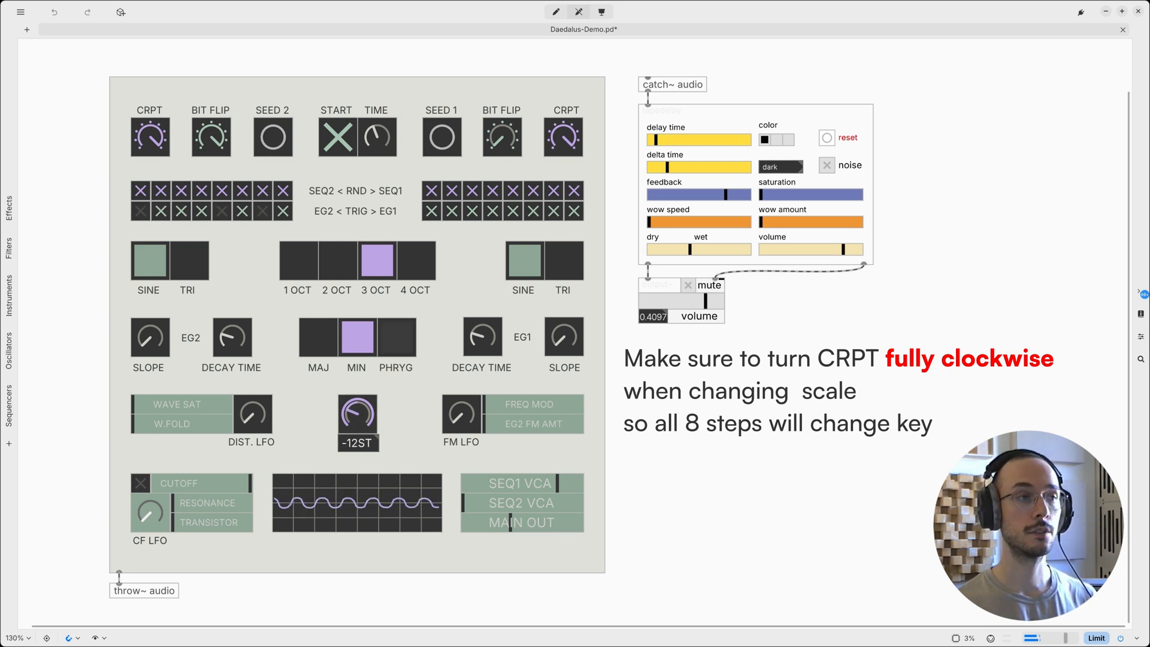
pyautogui.click(395, 343)
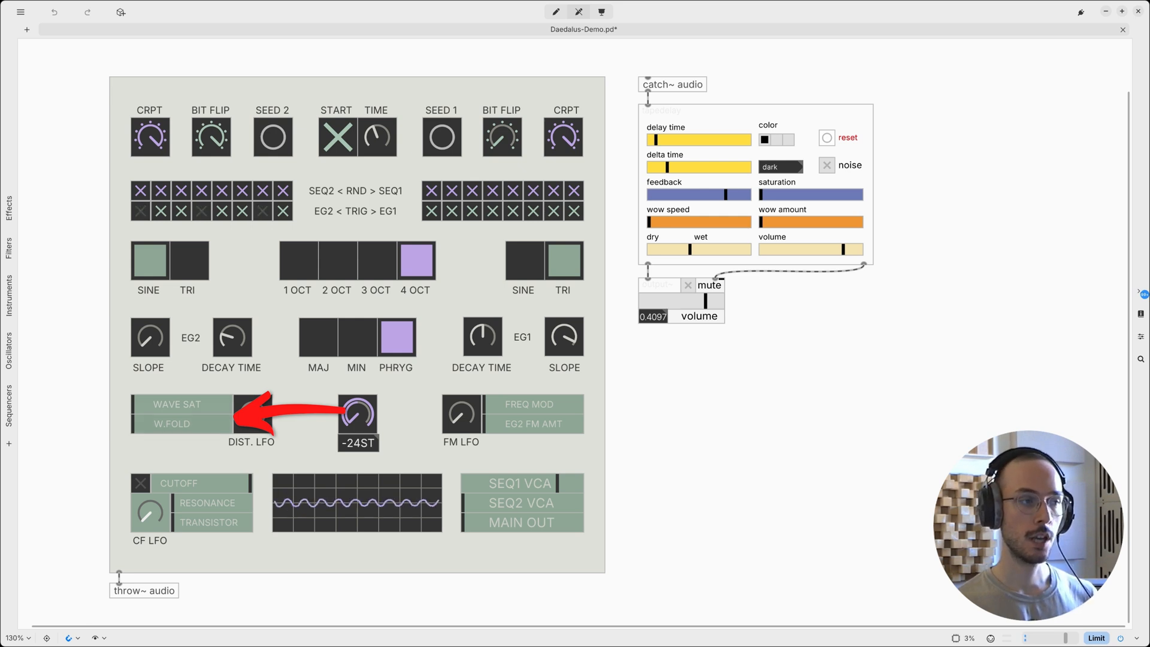
# Restart the sequencer to audition the 4 OCT, PHRYG, -24ST transpose sound
pyautogui.click(336, 137)
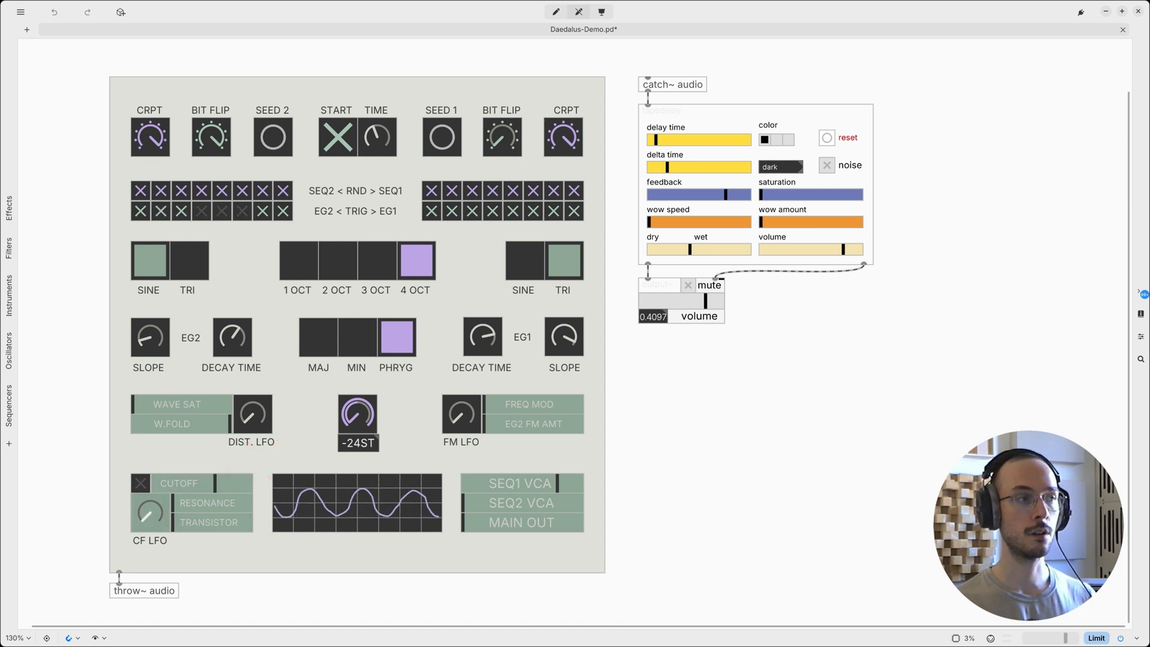
# Enable the cutoff LFO and set the right oscillator to SINE with a 4 OCT range
pyautogui.click(140, 482)
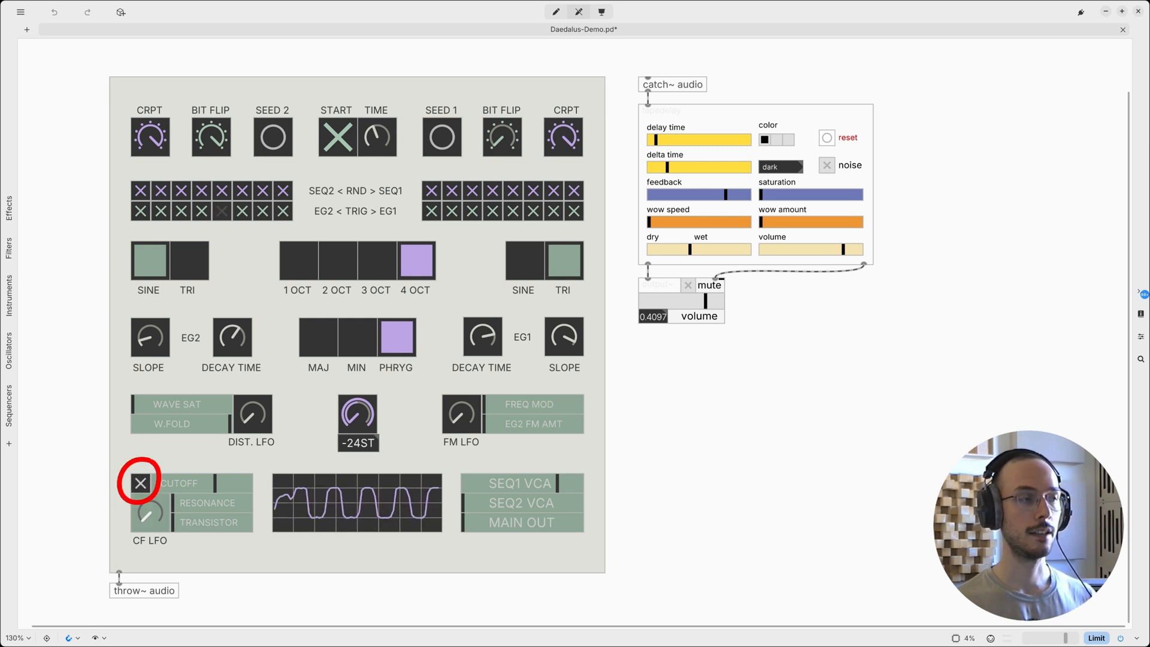
pyautogui.click(139, 483)
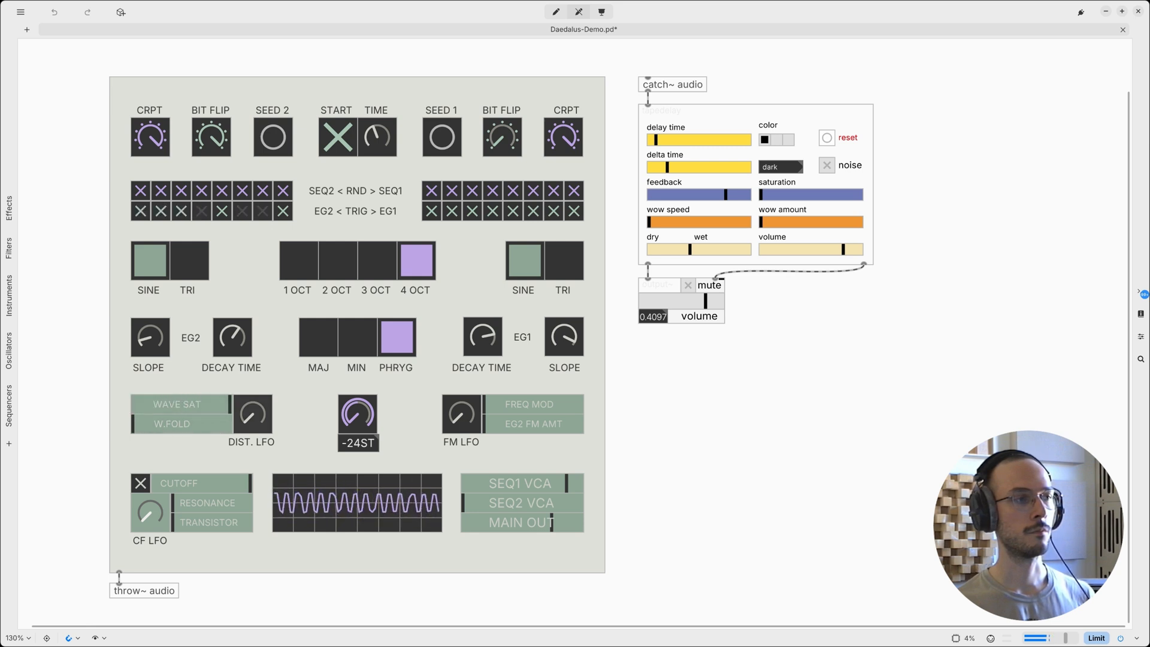
pyautogui.click(376, 260)
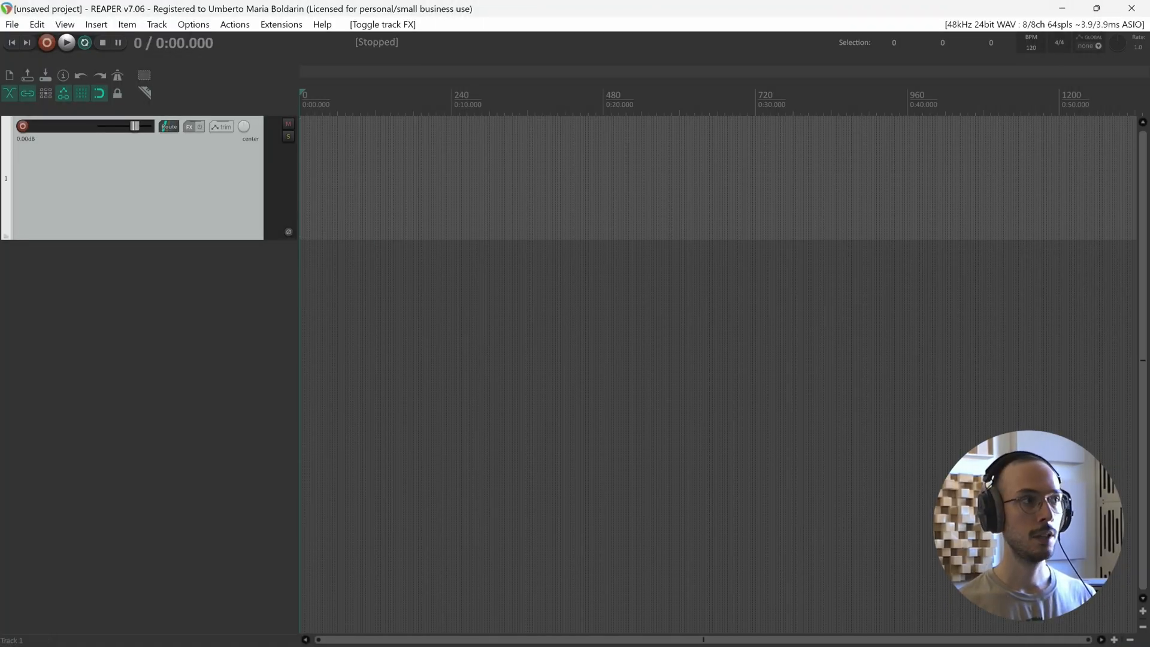
pyautogui.moveTo(188, 125)
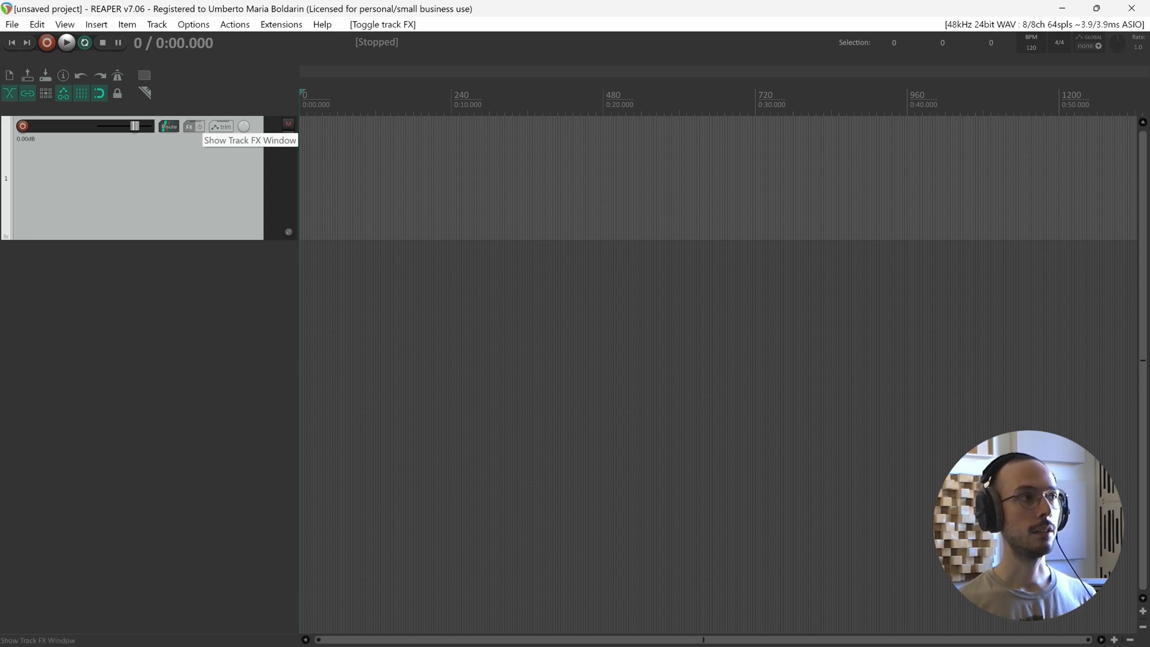
# In REAPER, bring up the Add FX list for Track 1
pyautogui.click(190, 127)
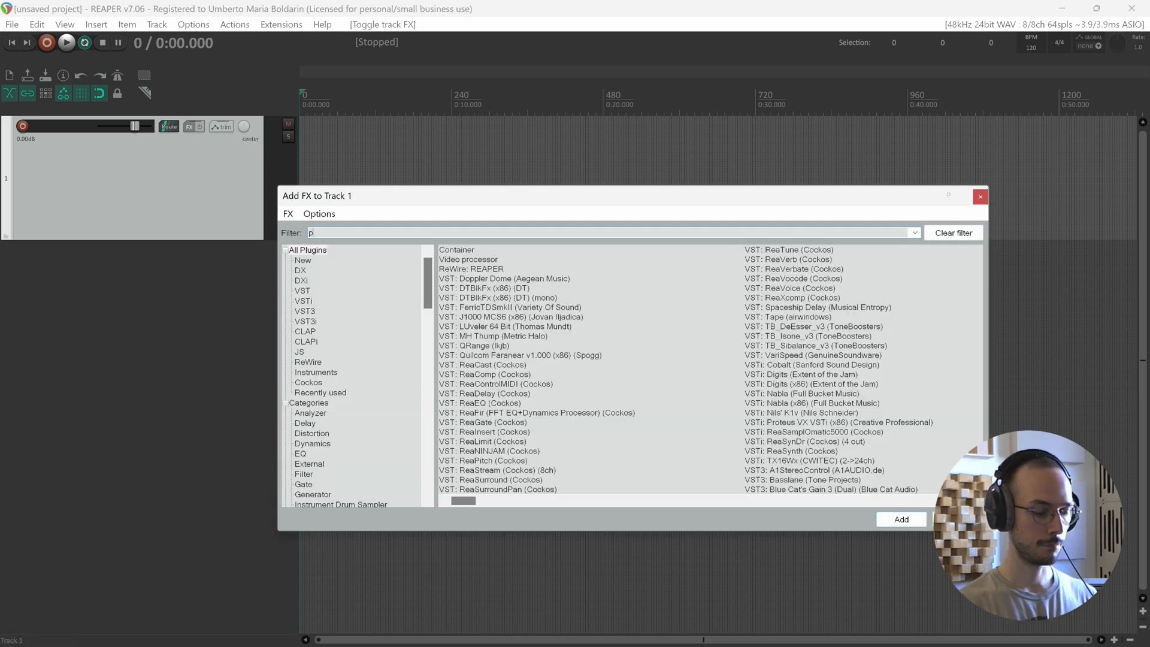
# Filter the Add FX list for 'plugdata' and add VST3: plugdata-fx (plugdata) to track 1
pyautogui.write('lugdata')
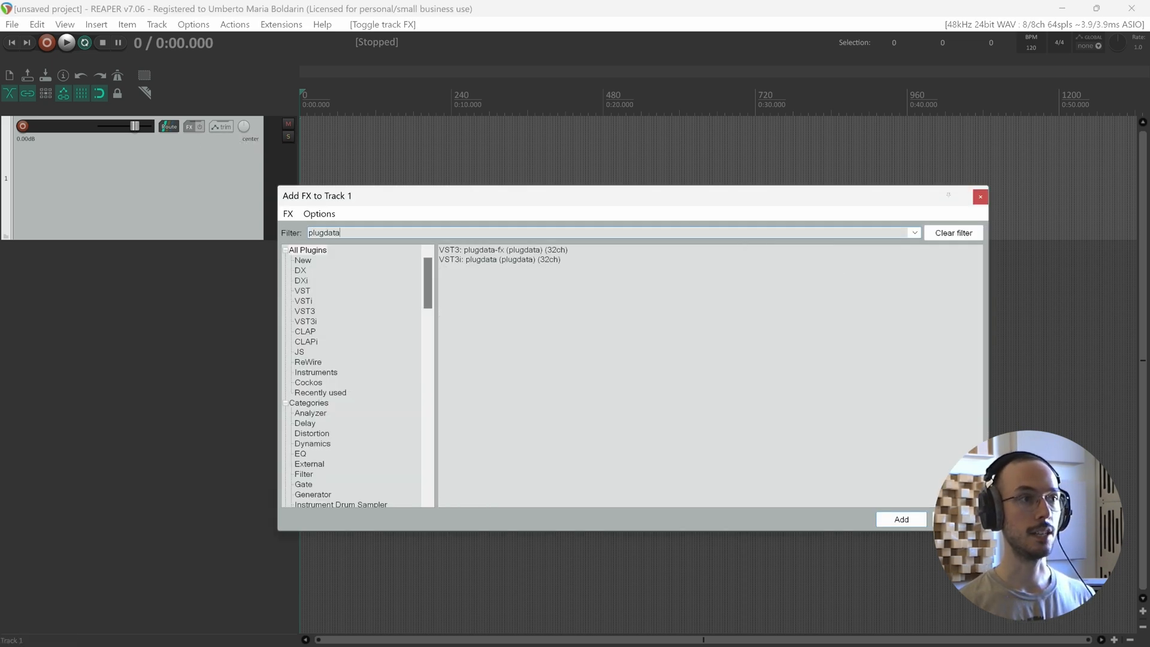
pyautogui.click(501, 249)
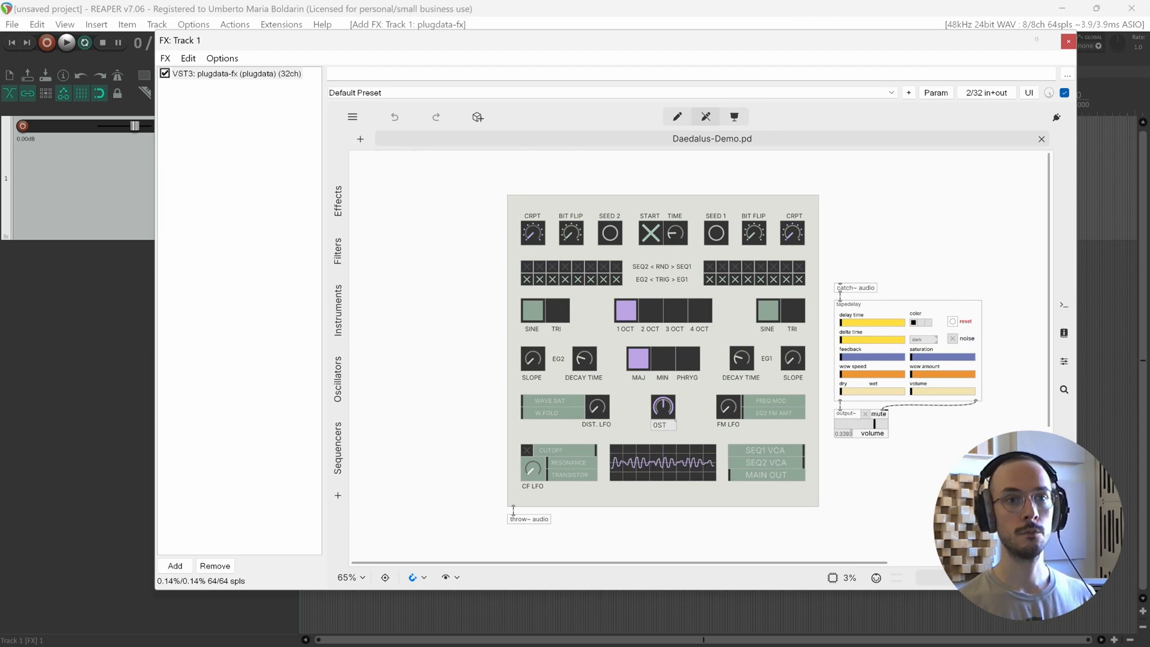
# Close the FX: Track 1 chain window, returning to the project
pyautogui.click(1067, 41)
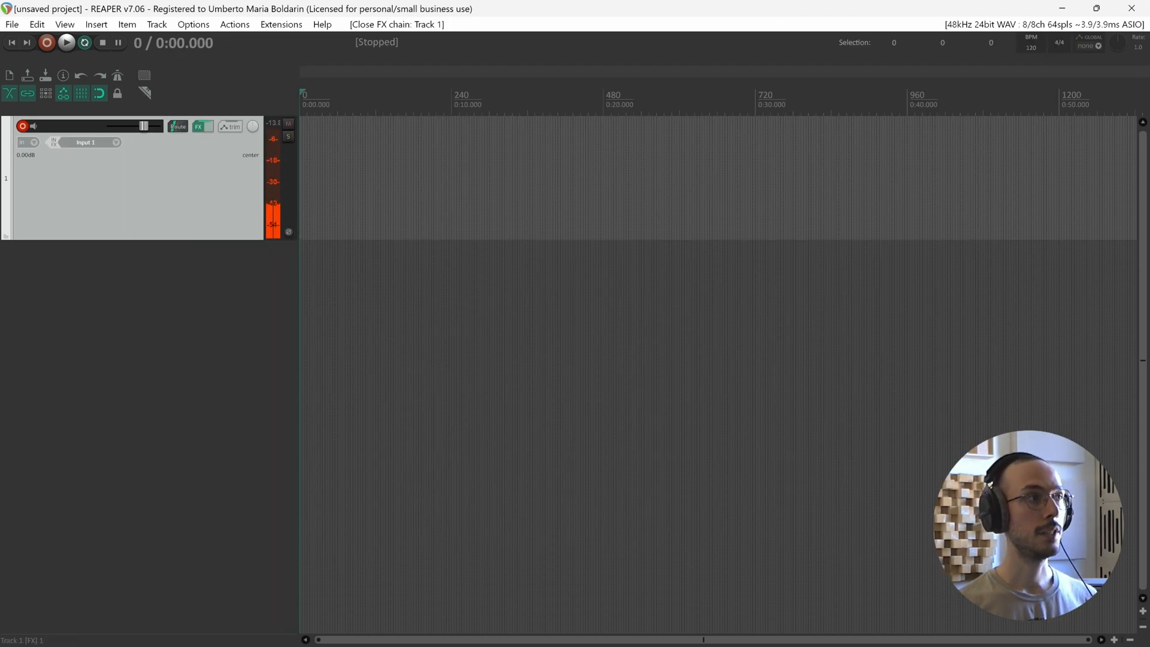
pyautogui.moveTo(23, 125)
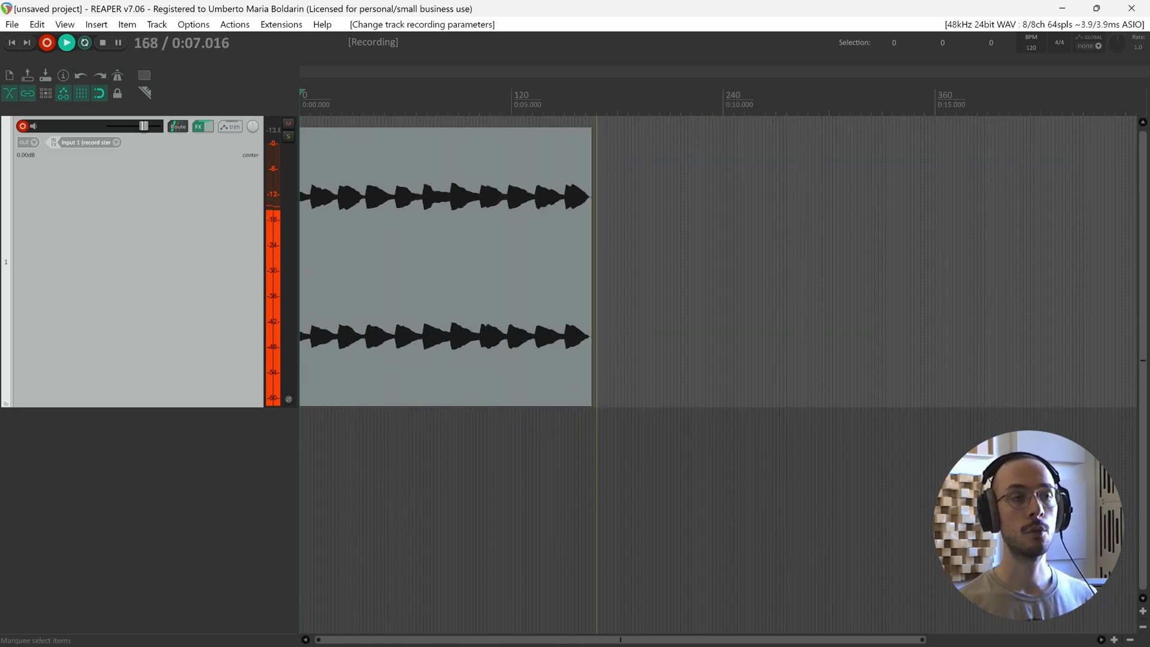
# Disarm track 1 after recording the synth output as an audio item
pyautogui.click(103, 42)
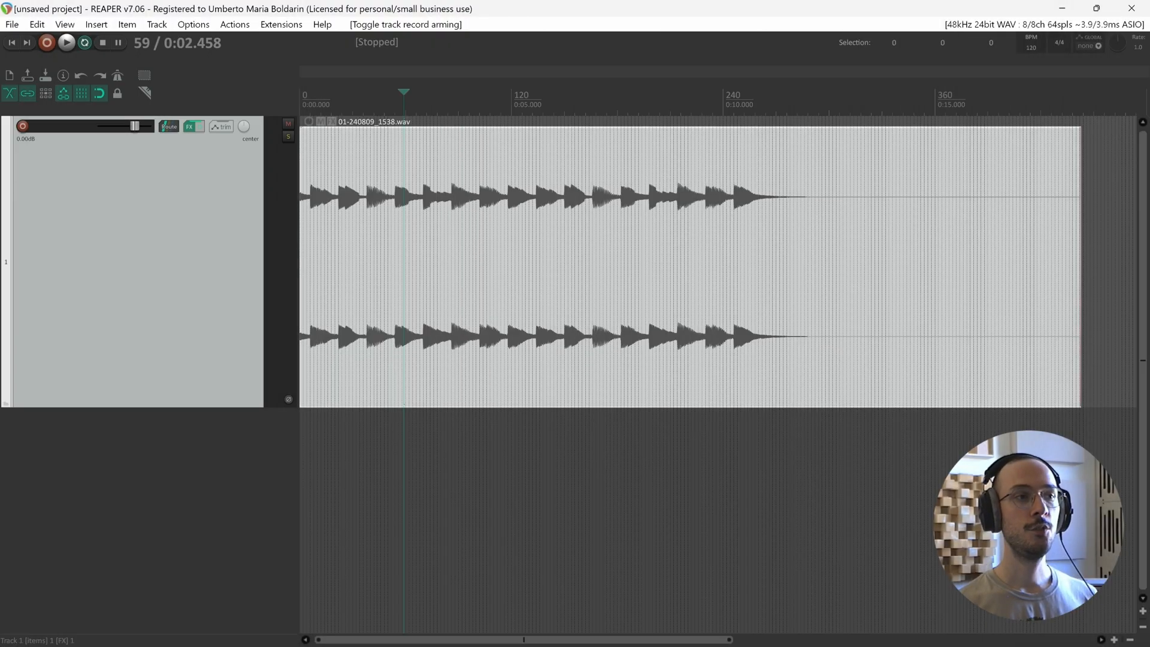